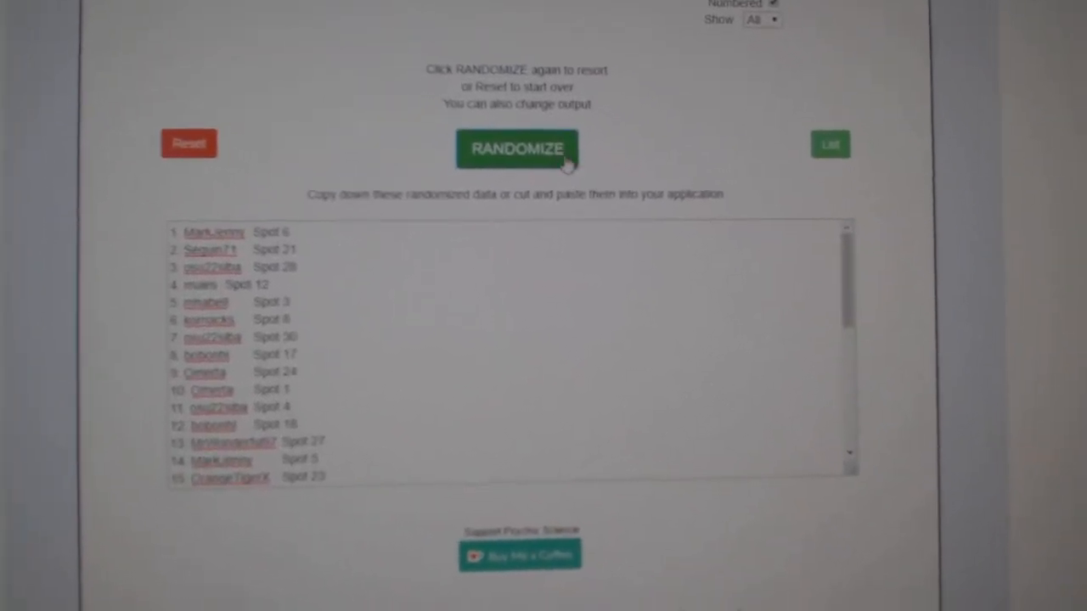
# - Reshuffle the names-with-spots list and copy the randomized result
pyautogui.click(516, 149)
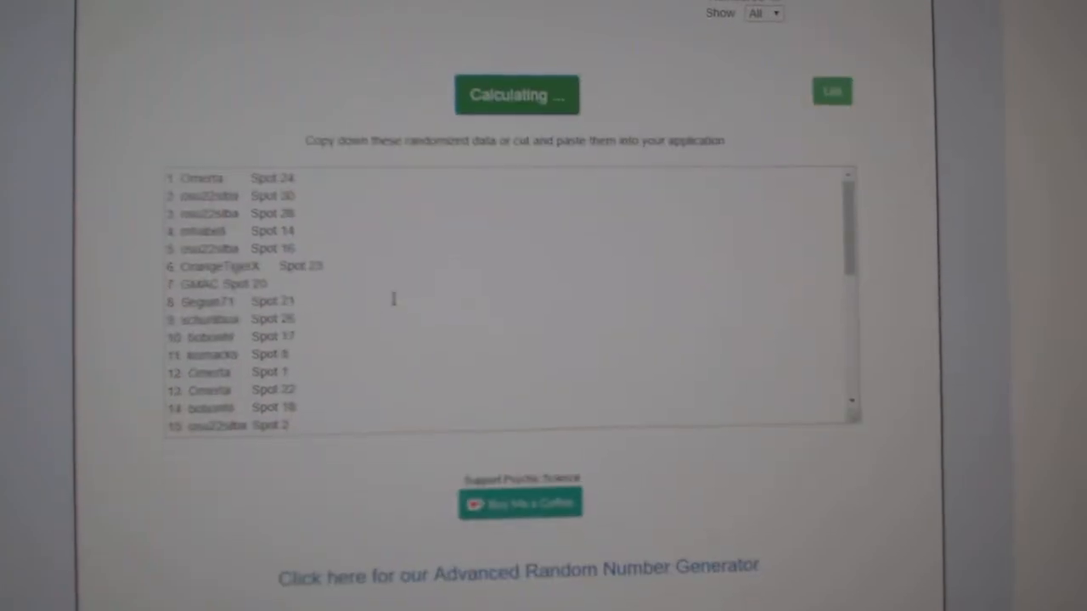
pyautogui.click(517, 95)
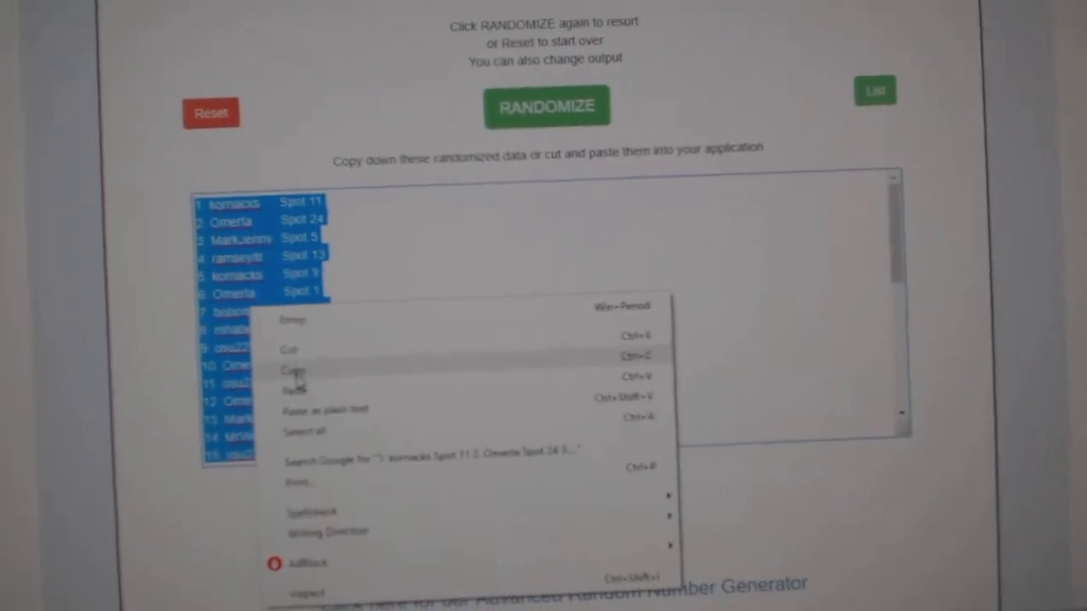
pyautogui.click(547, 105)
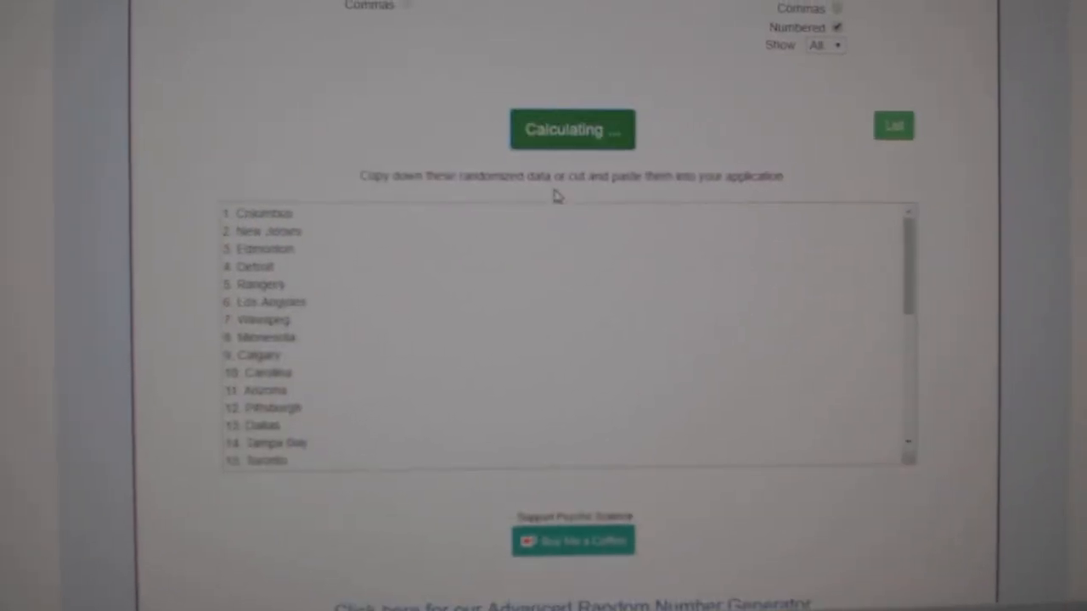
# - Shuffle the 30 NHL team names into a new random order
pyautogui.click(572, 129)
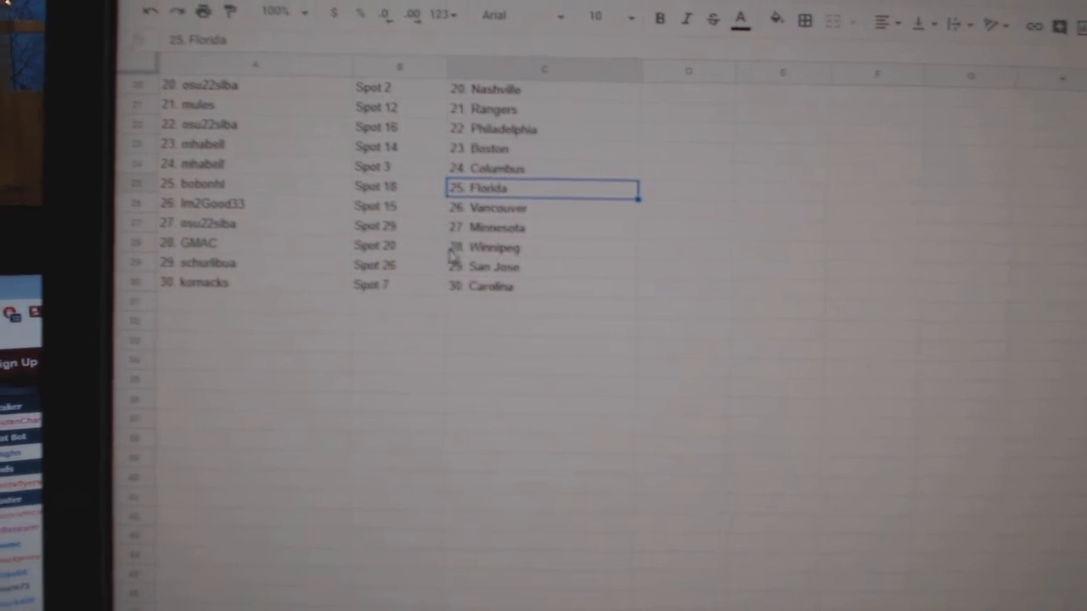
# - Place the 30 shuffled team names in column C beside the names and spots
pyautogui.click(492, 248)
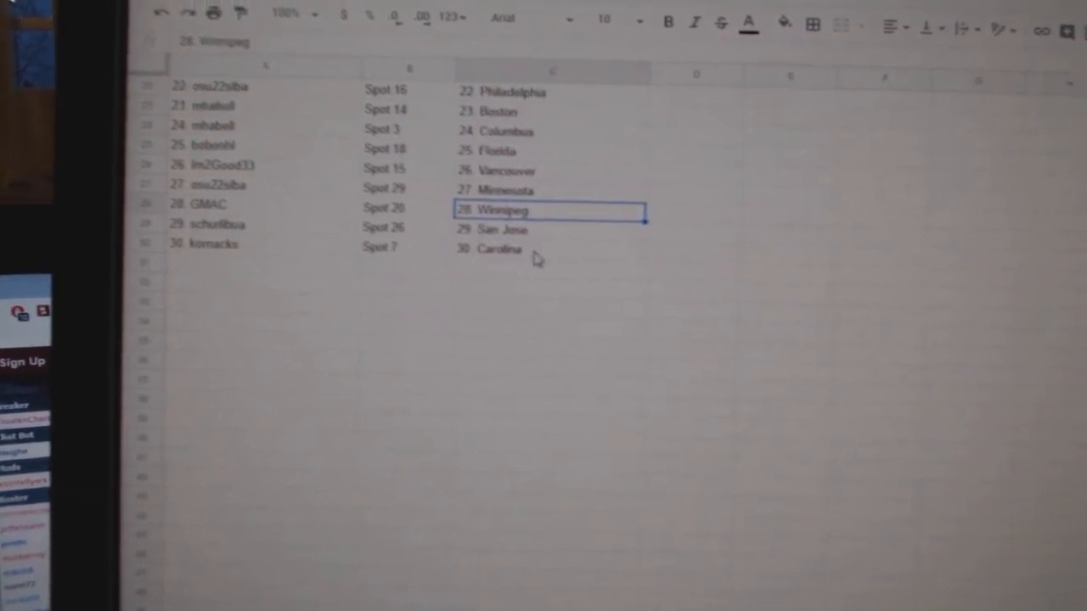